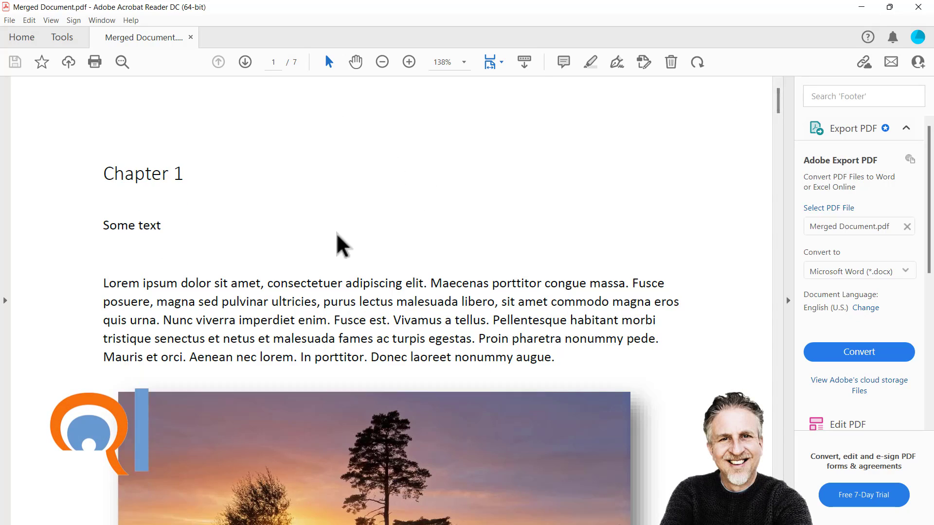
Scroll through Merged Document.pdf from Chapter 1 to Chapter 3 on page 5.
scroll("down", 3)
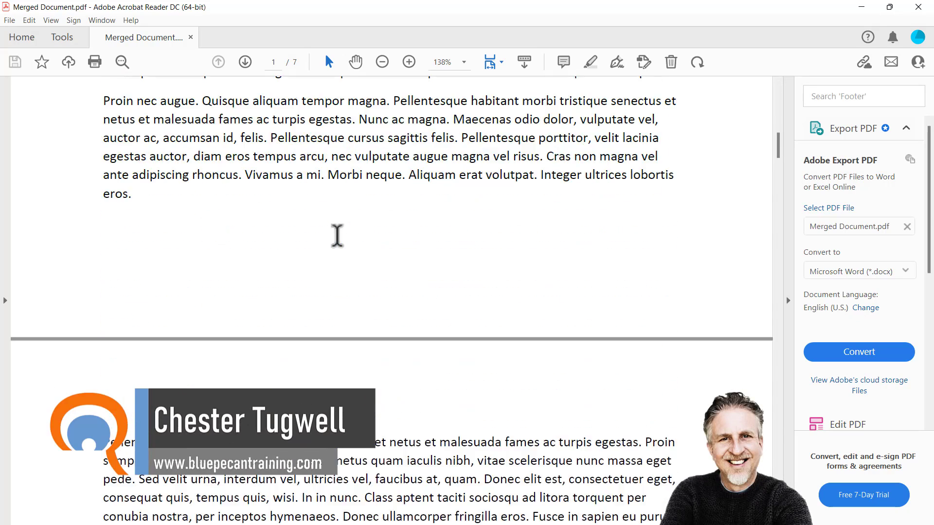
scroll("down", 3)
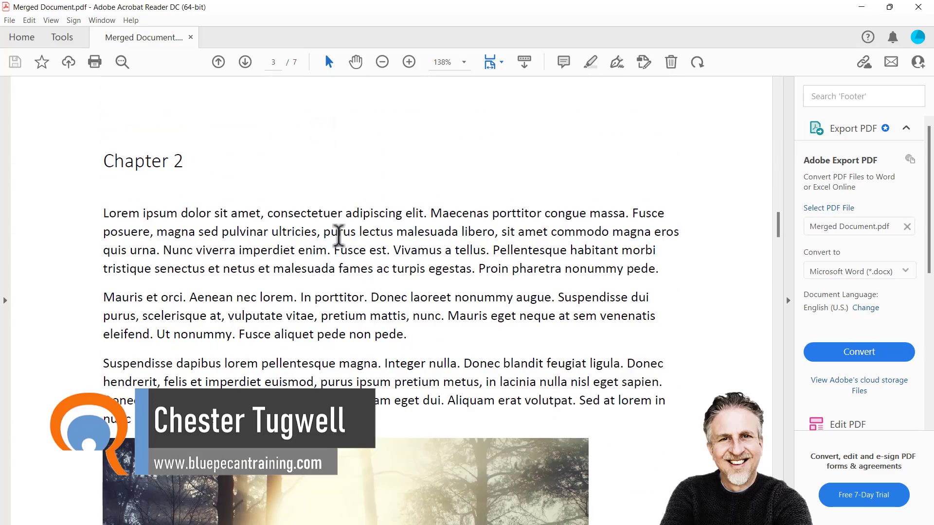
scroll("down", 3)
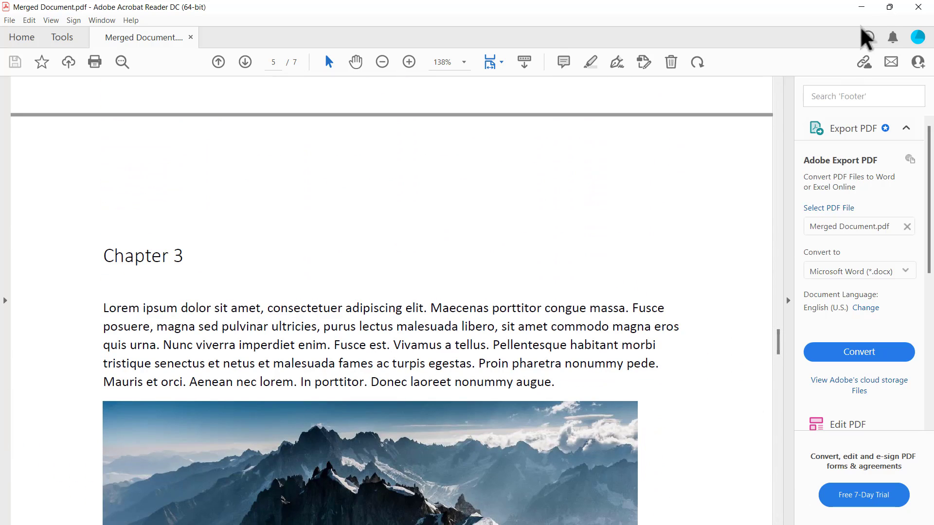
mouse_move(417, 161)
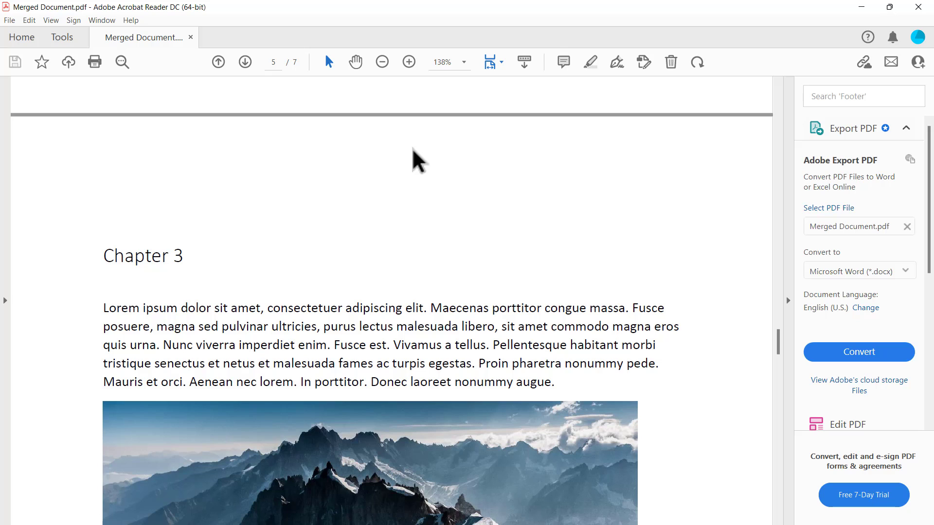
mouse_move(860, 7)
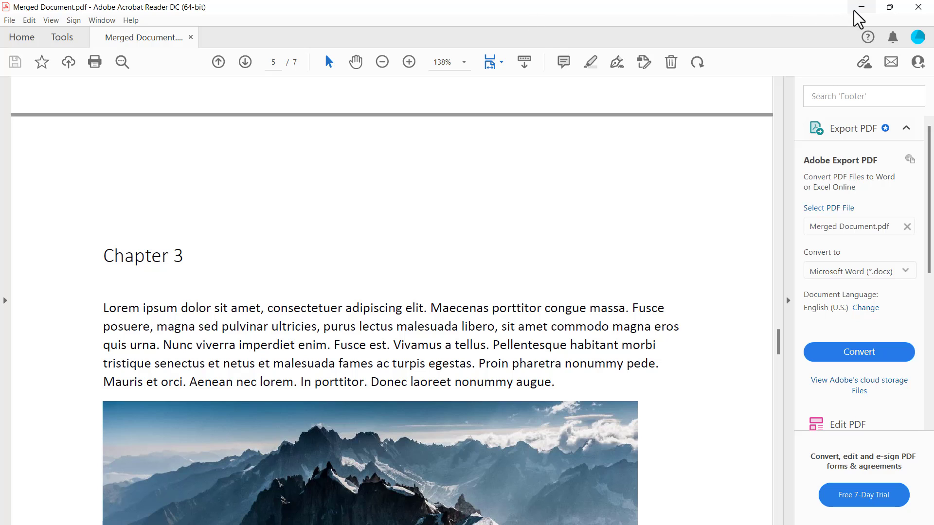
Minimise Acrobat Reader and search 'mic' to launch Microsoft Store.
left_click(859, 6)
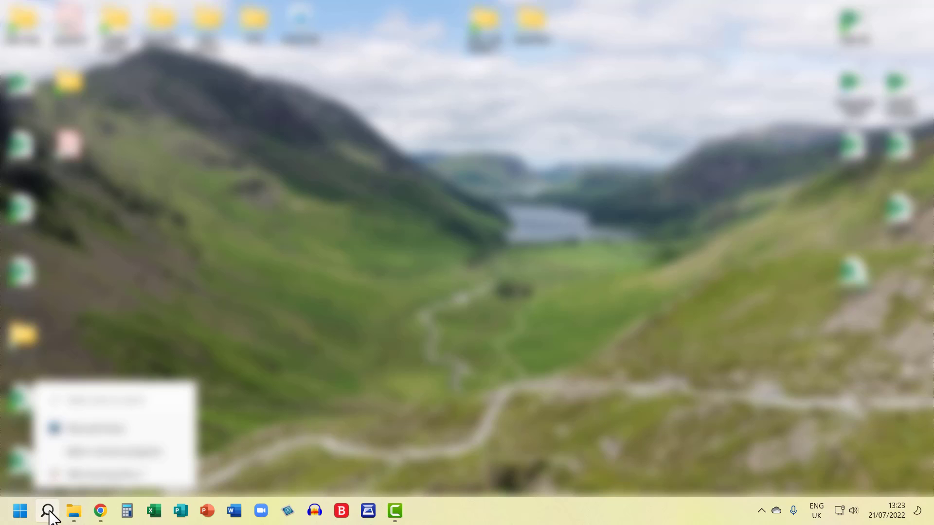
left_click(48, 511)
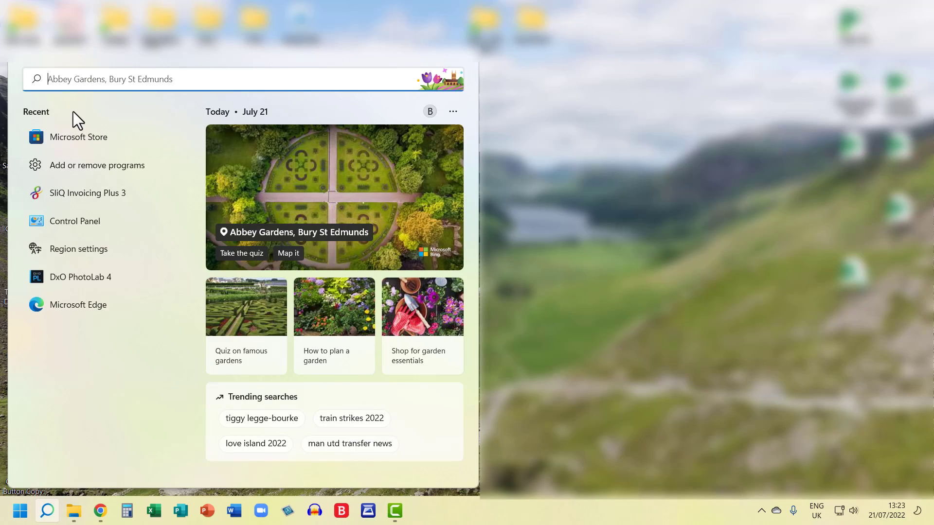
mouse_move(84, 114)
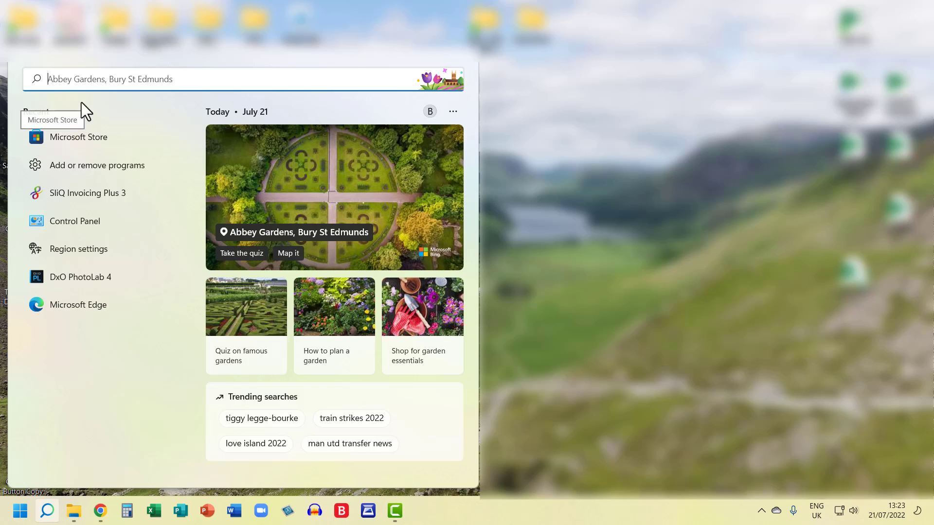
type("mic")
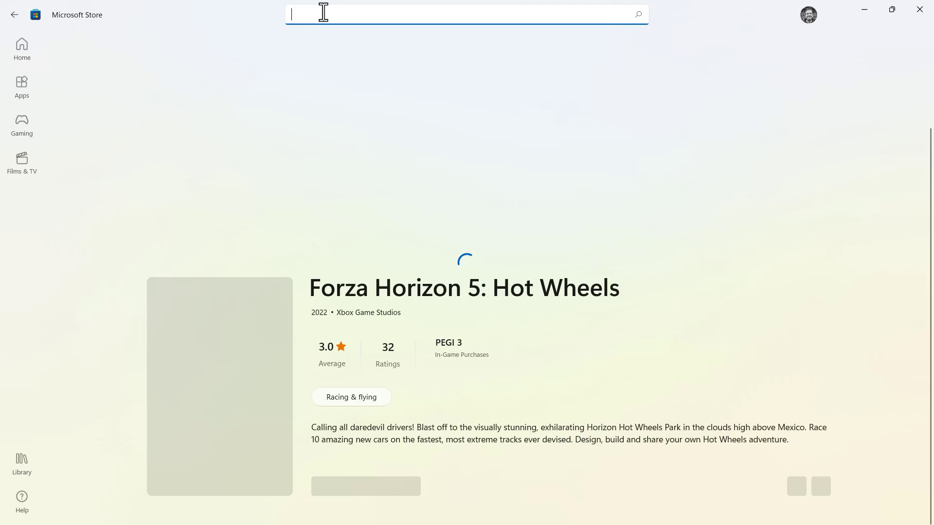
Find PDF Merger & Splitter by searching 'pdf', install it and launch it.
type("pdf mer")
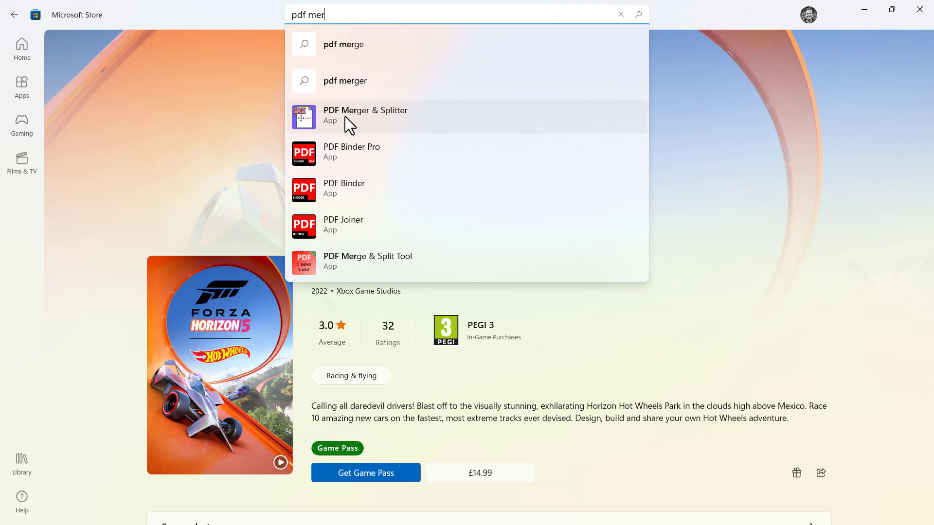
left_click(366, 117)
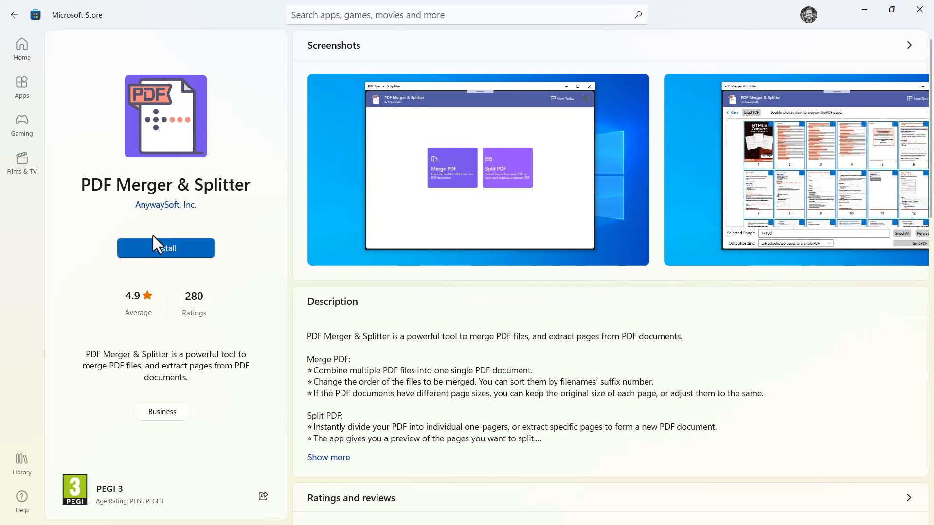
left_click(165, 248)
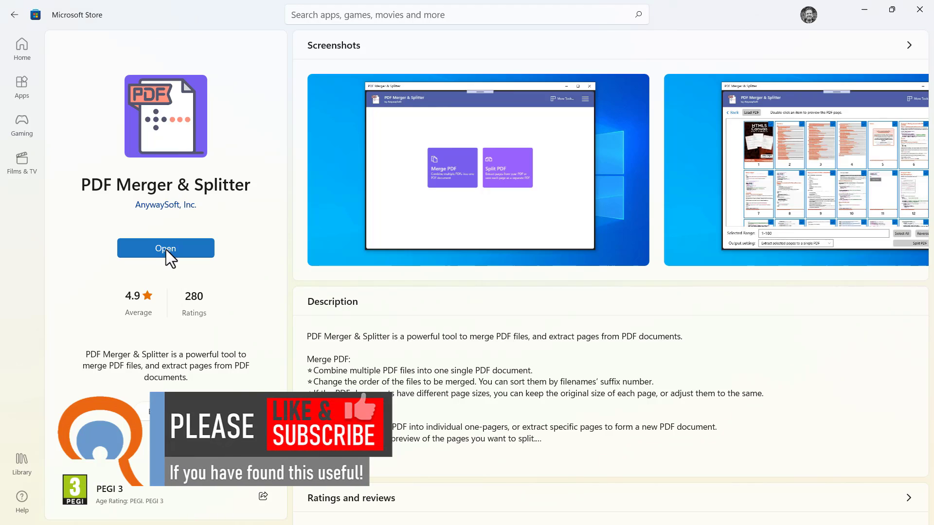
left_click(165, 248)
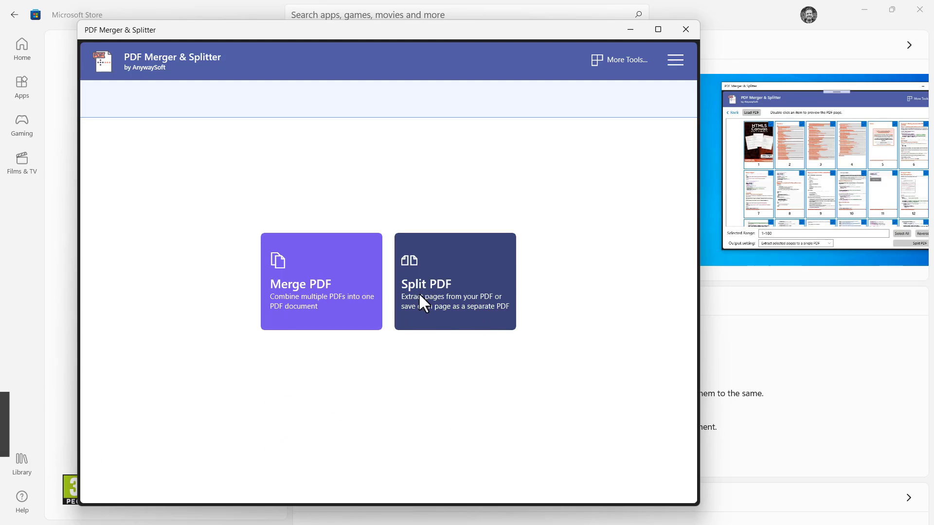
mouse_move(448, 305)
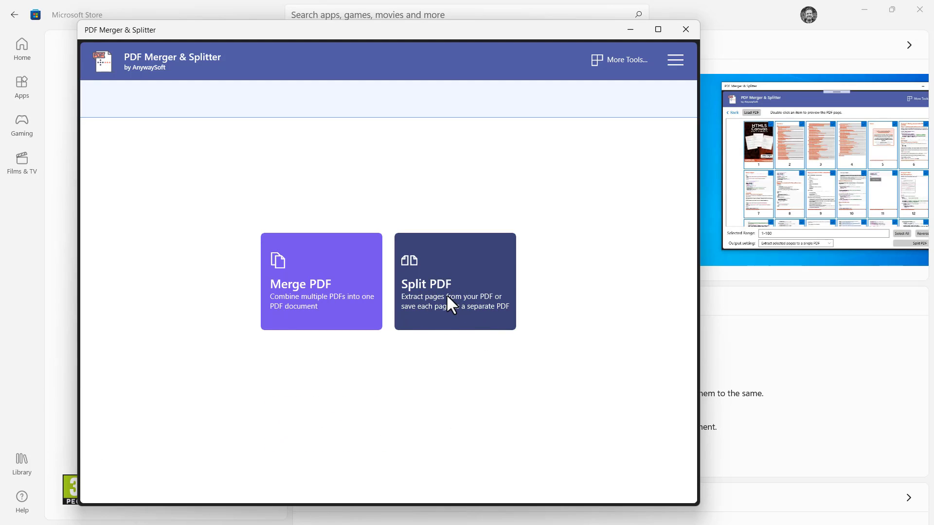
Load the seven-page Merged Document from the Split PDF folder into the split tool.
left_click(455, 281)
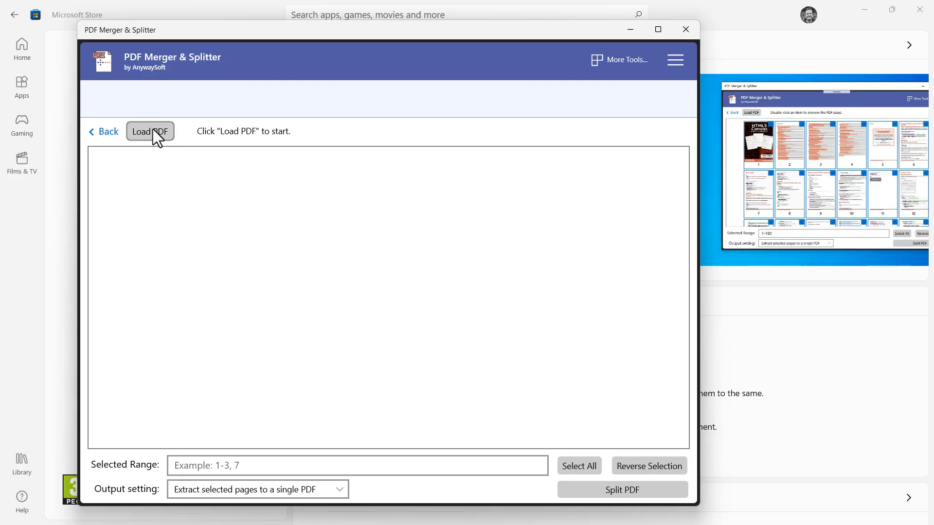
left_click(149, 131)
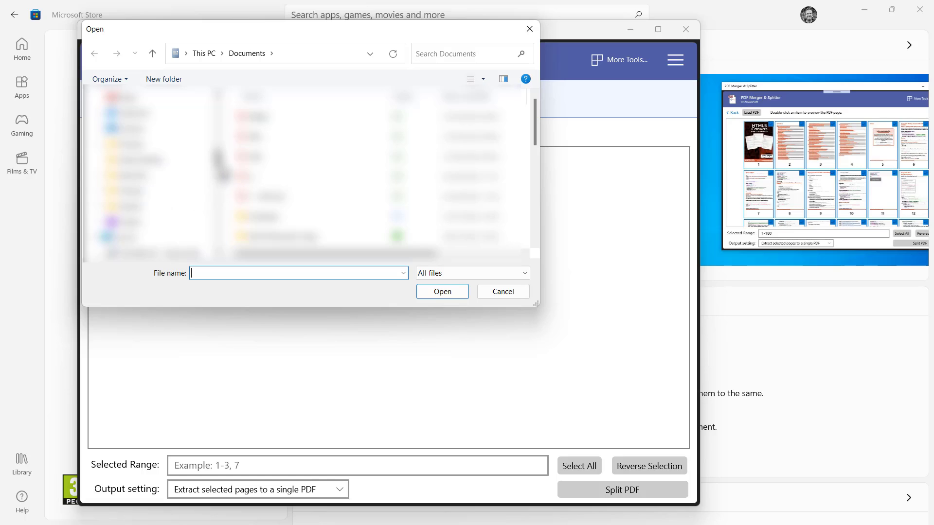
left_click(280, 116)
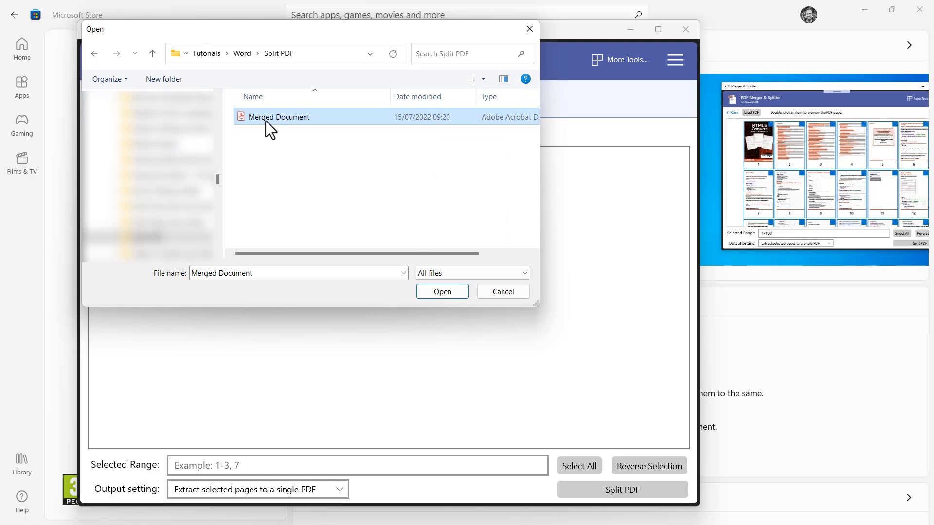
left_click(442, 291)
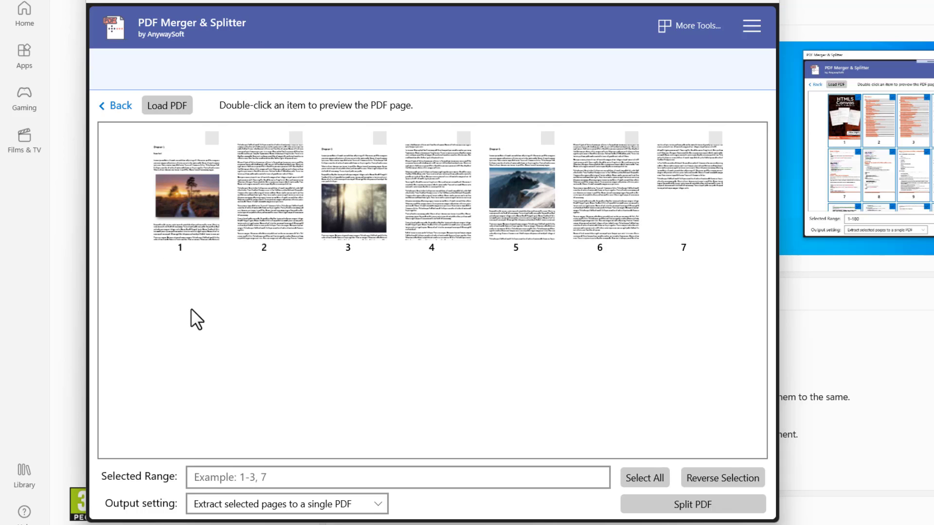
Split pages 1–2 into Merged Document_split.pdf in the Split PDF folder and open that folder.
left_click(180, 194)
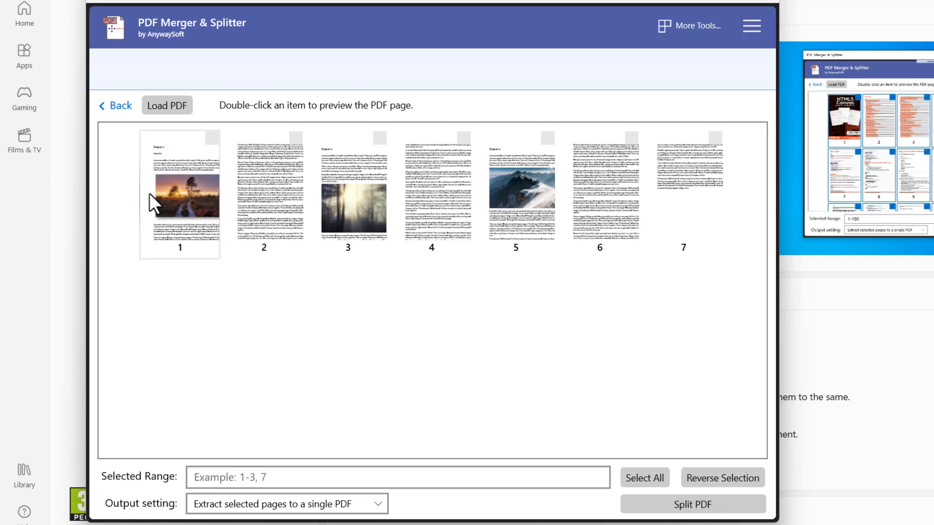
left_click(180, 195)
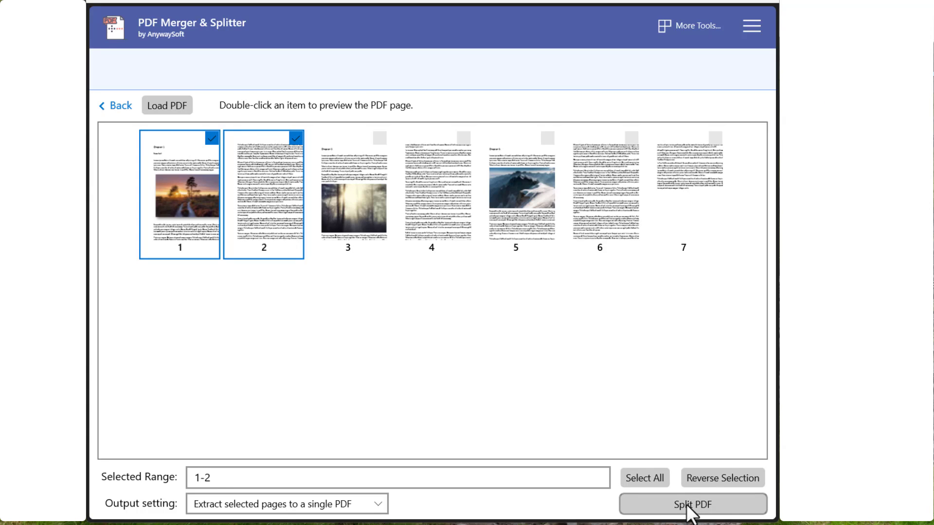
left_click(692, 505)
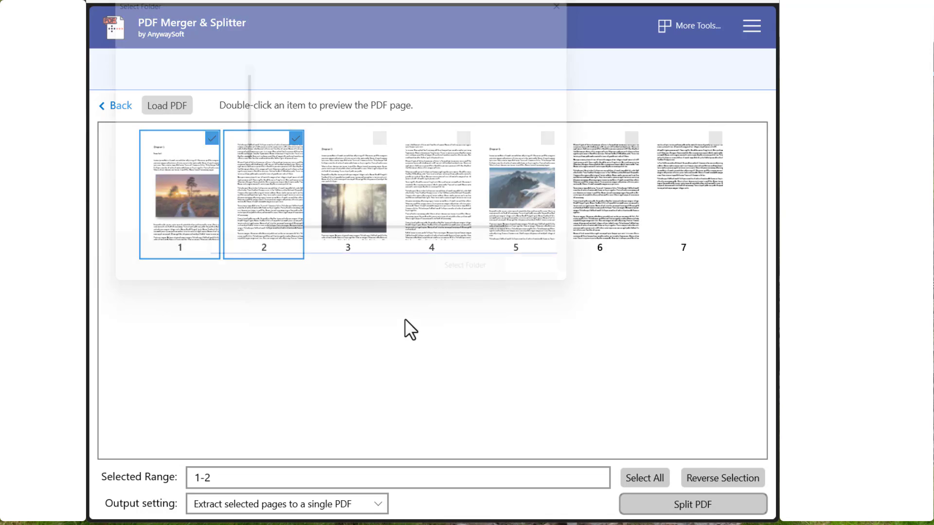
left_click(692, 504)
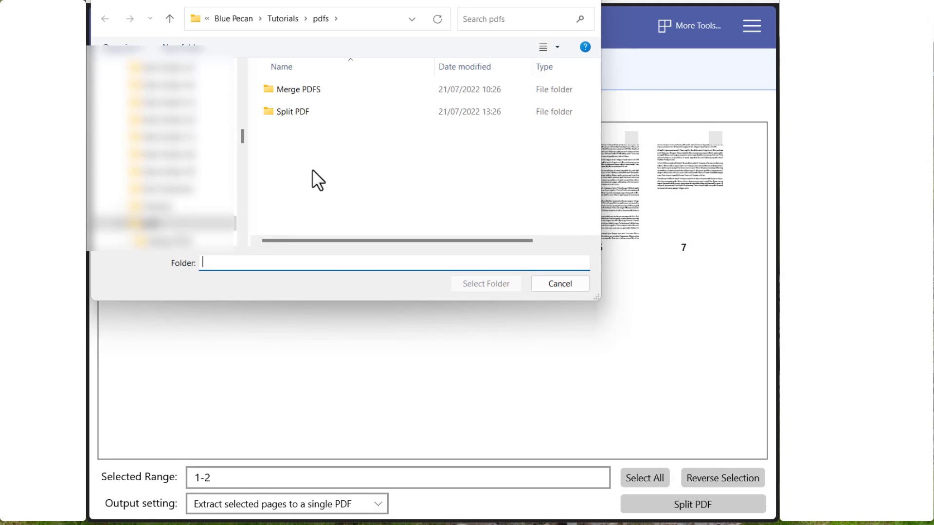
double_click(294, 112)
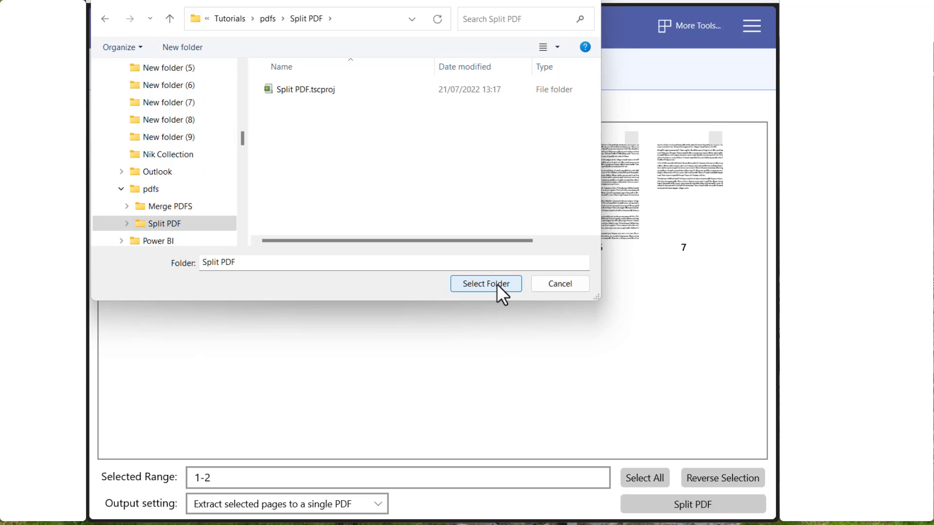
left_click(486, 284)
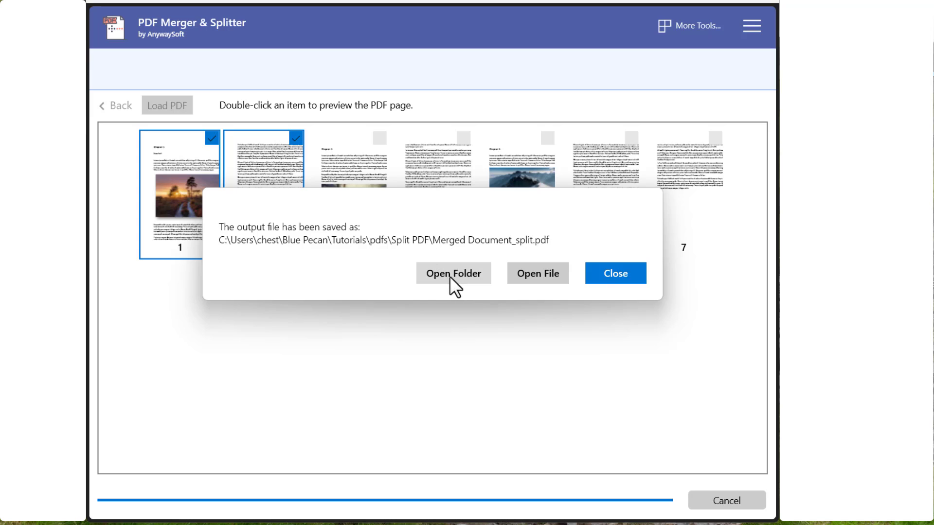
left_click(615, 274)
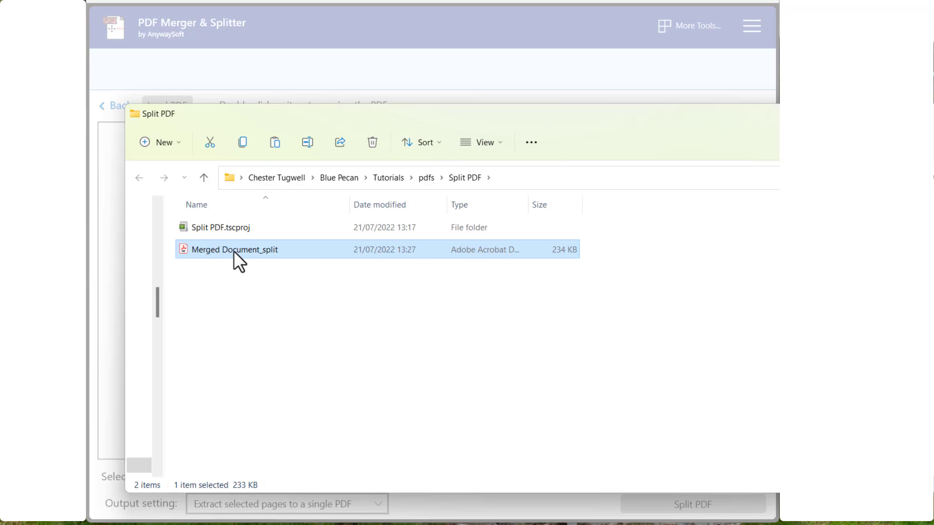
Rename Merged Document_split to 'Chapter 1' and open it in Acrobat Reader.
left_click(234, 250)
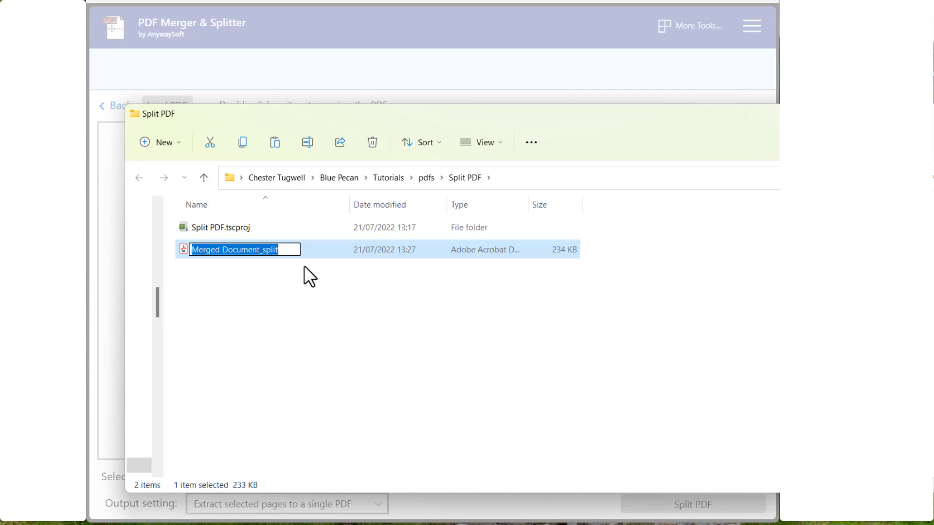
type("Chapter 1")
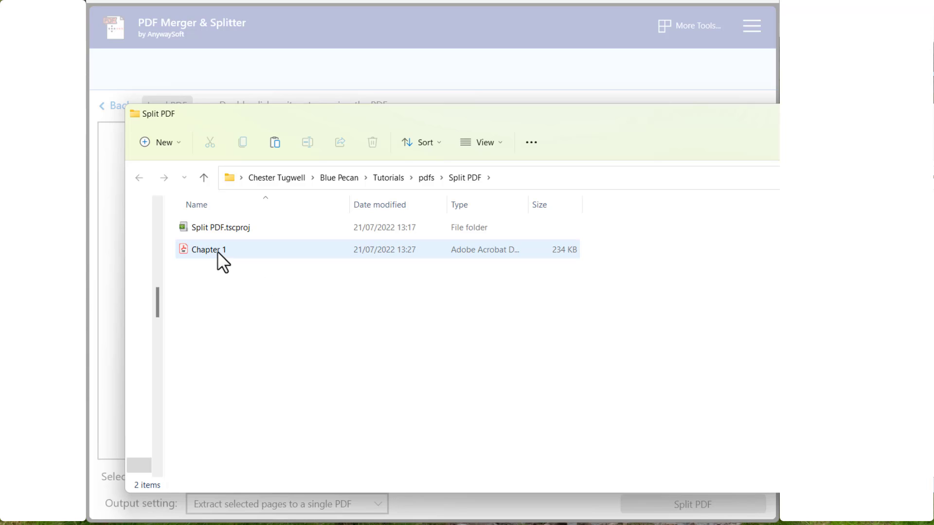
double_click(209, 250)
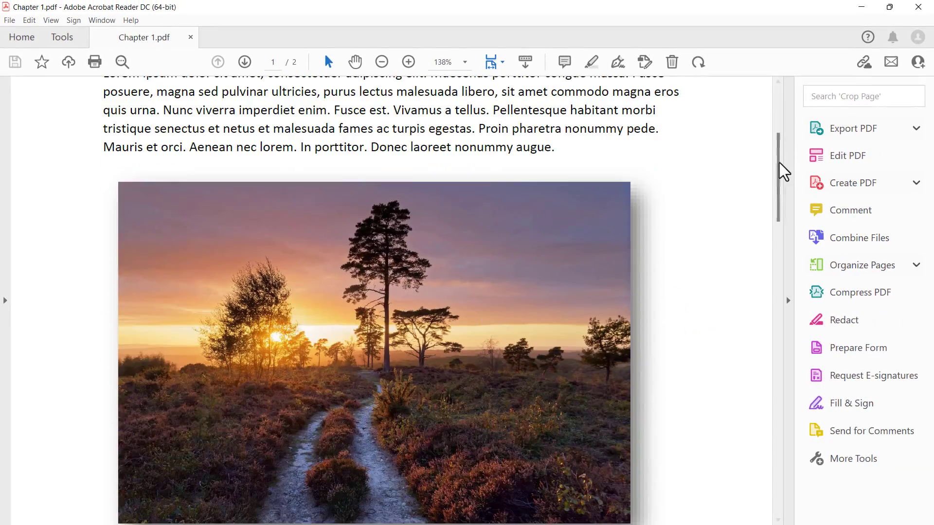
scroll("down", 3)
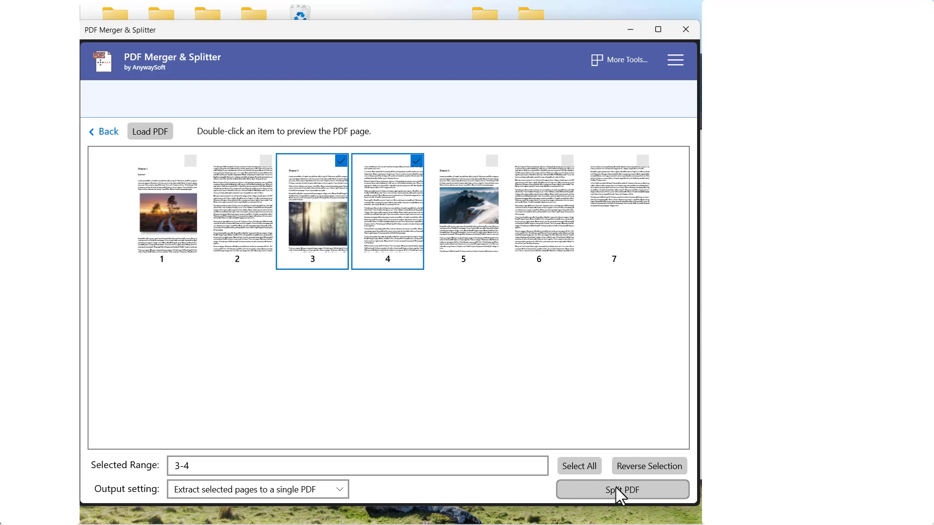
Split pages 3–4 into a new PDF saved in Split PDF and view that folder.
left_click(621, 490)
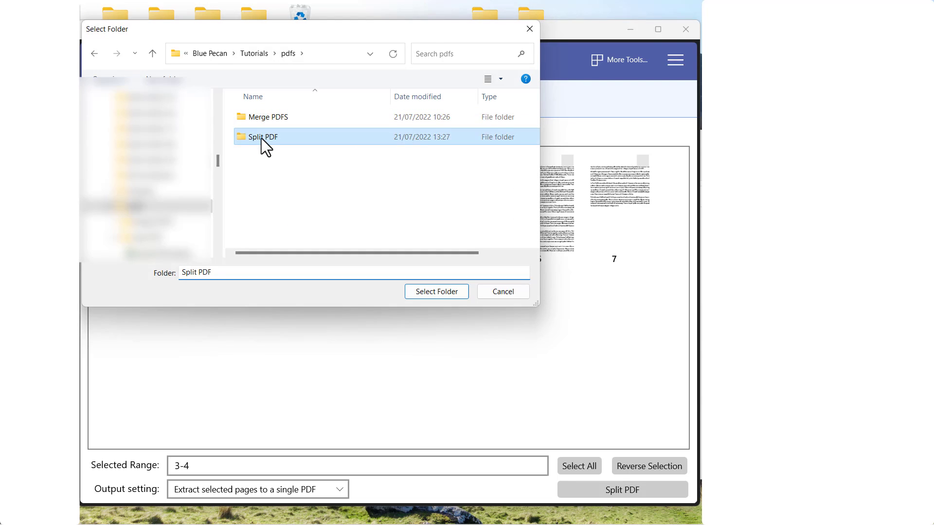
double_click(262, 136)
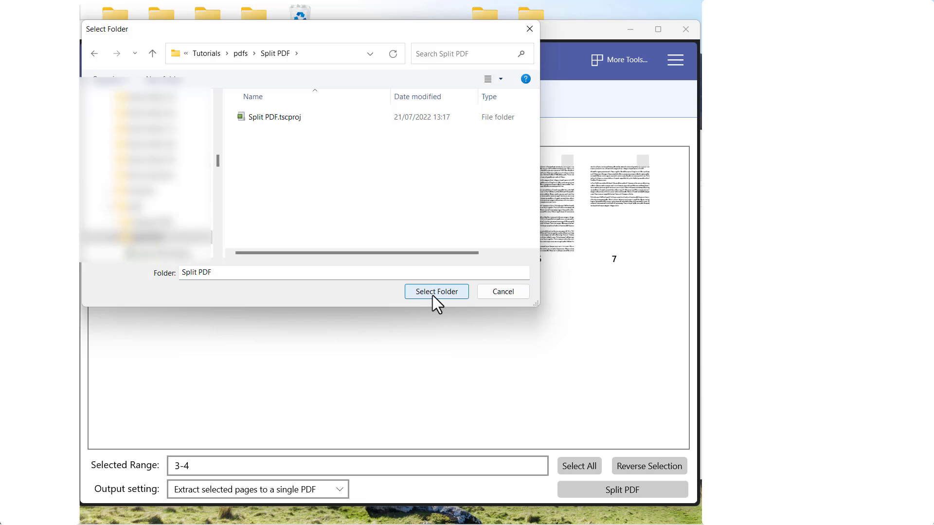
left_click(436, 291)
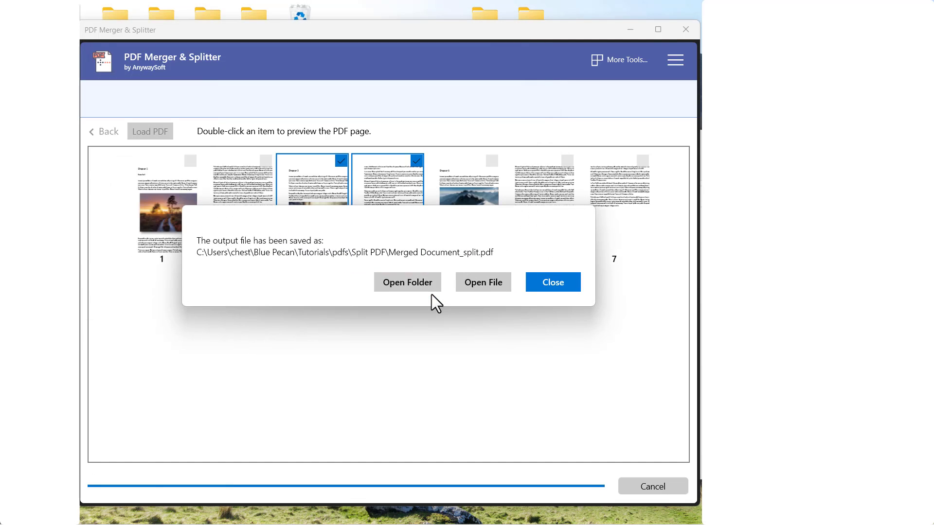
left_click(408, 281)
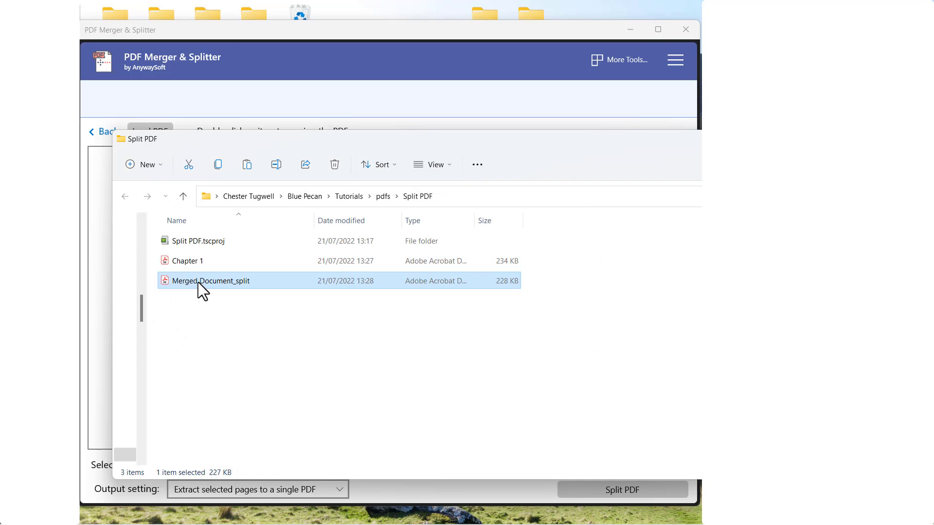
Rename the new split file to 'Chapter 2' and open it to check its two pages.
right_click(211, 281)
type("Chapter 2")
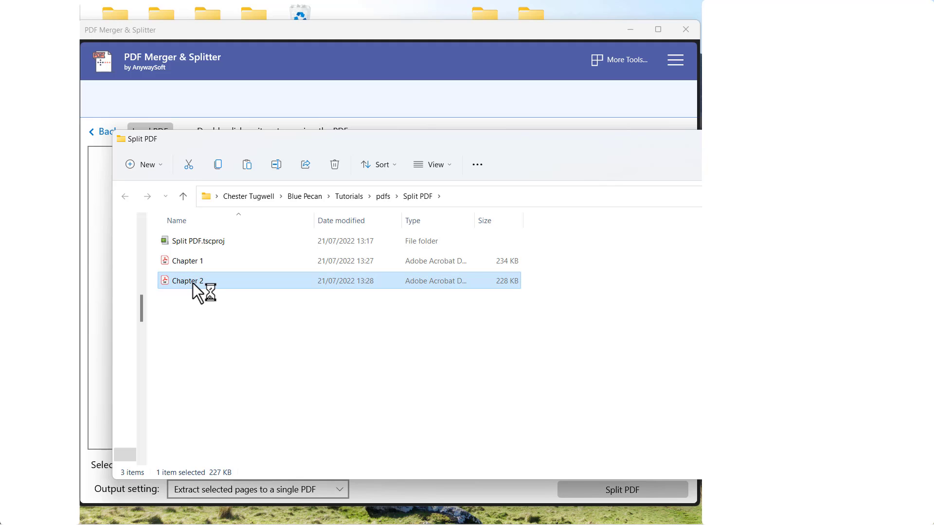
double_click(187, 281)
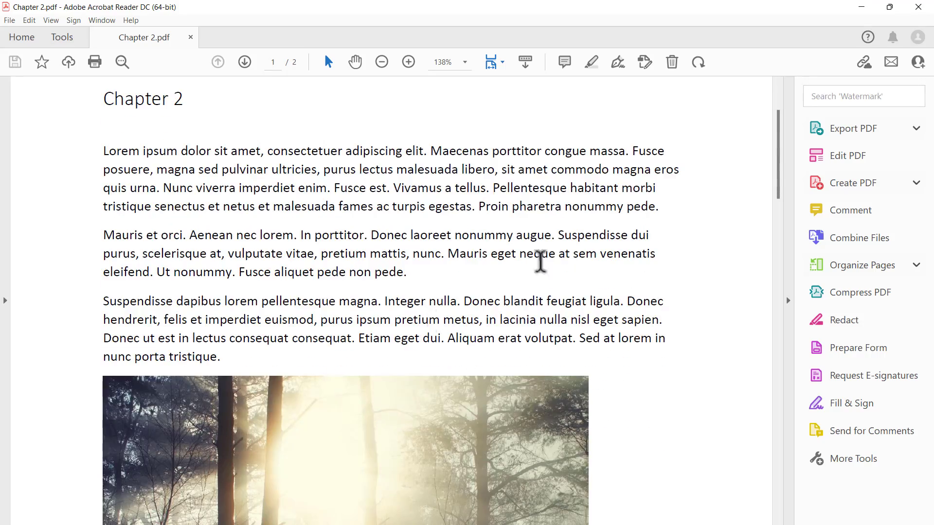
scroll("down", 3)
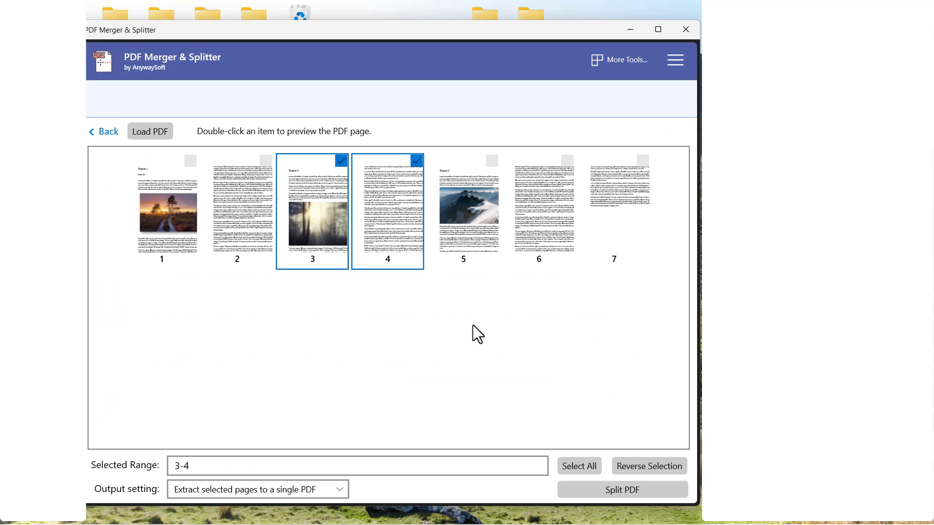
Select pages 5–7, split them into a new PDF in Split PDF, and view the folder.
left_click(341, 160)
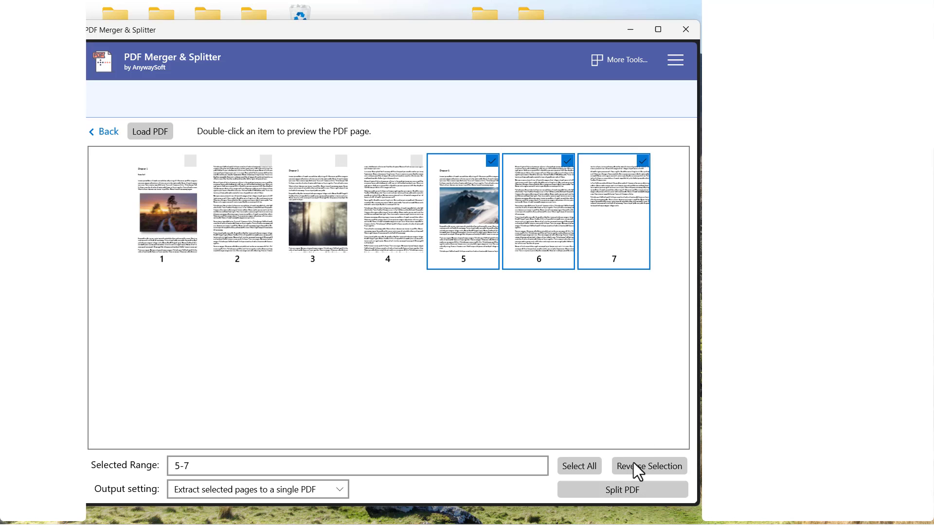
left_click(622, 490)
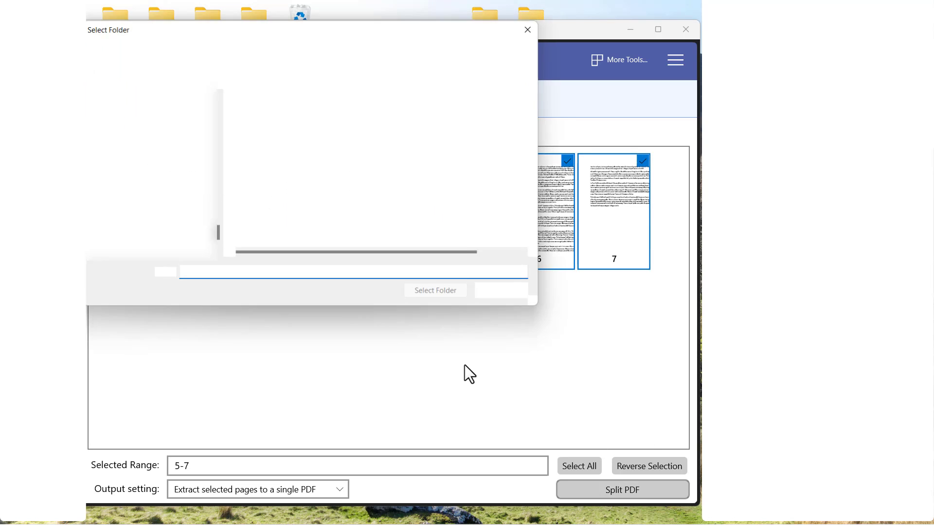
left_click(262, 137)
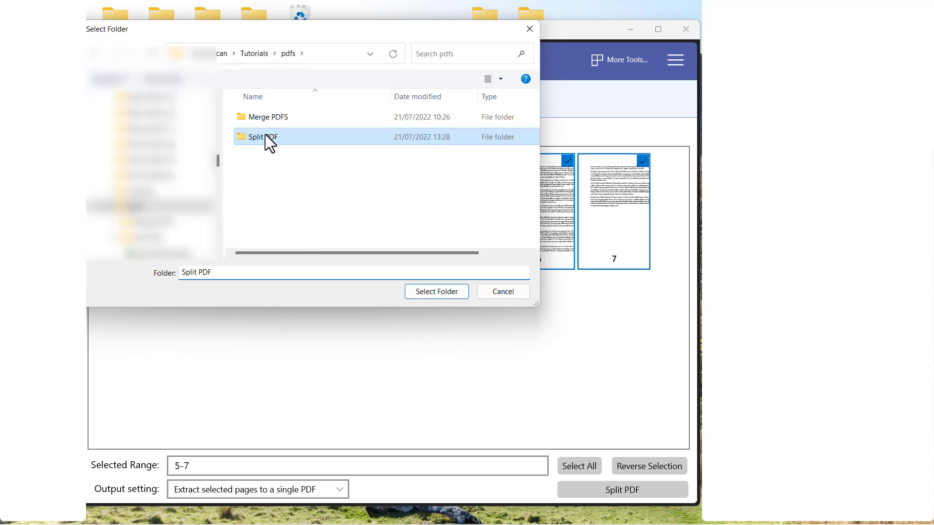
left_click(435, 291)
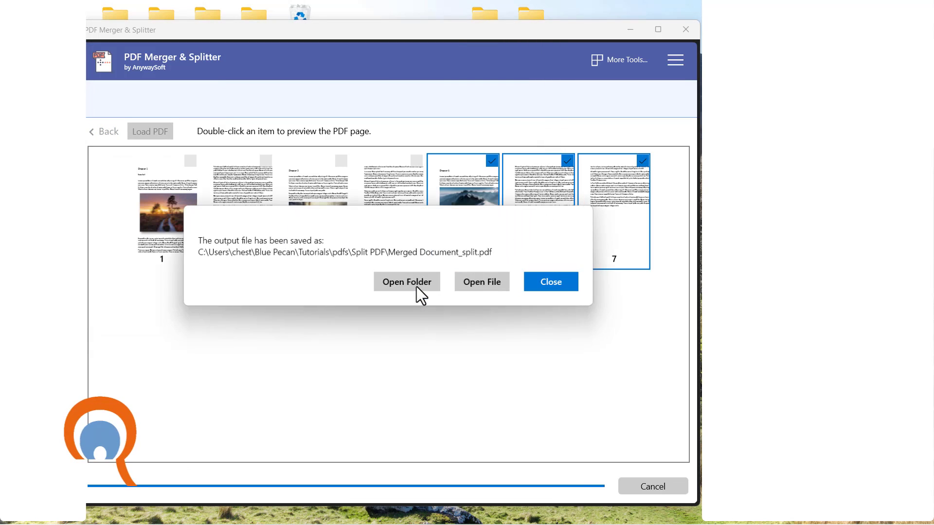
left_click(406, 281)
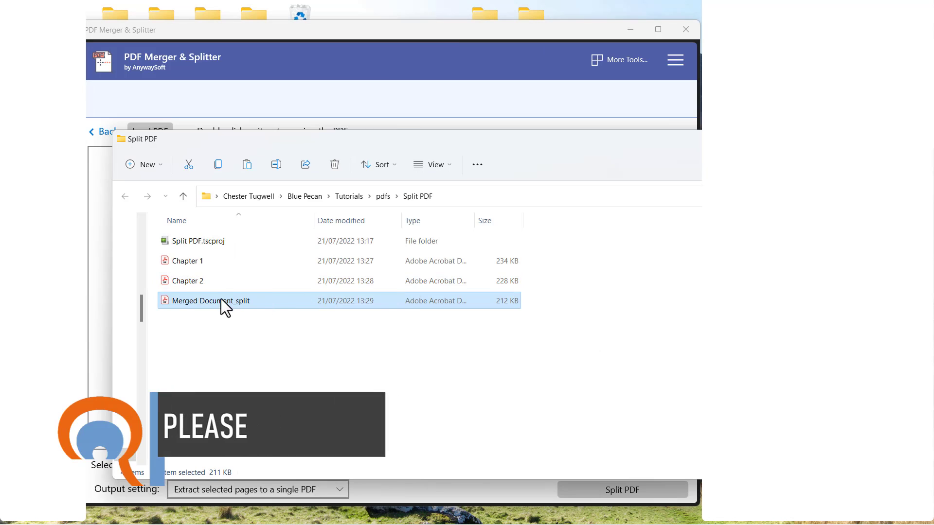
Begin renaming the newest Merged Document_split file, typing 'Chapter' as its name.
right_click(212, 301)
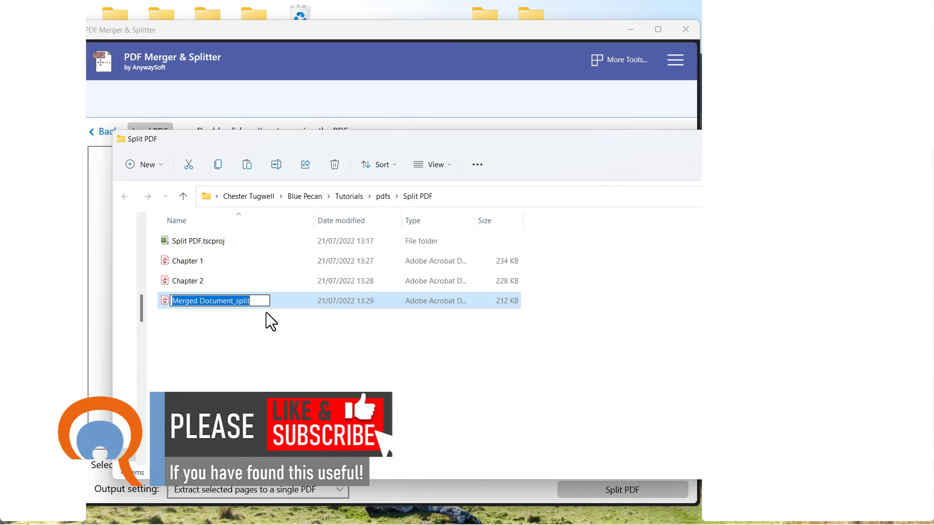
type("Chapter")
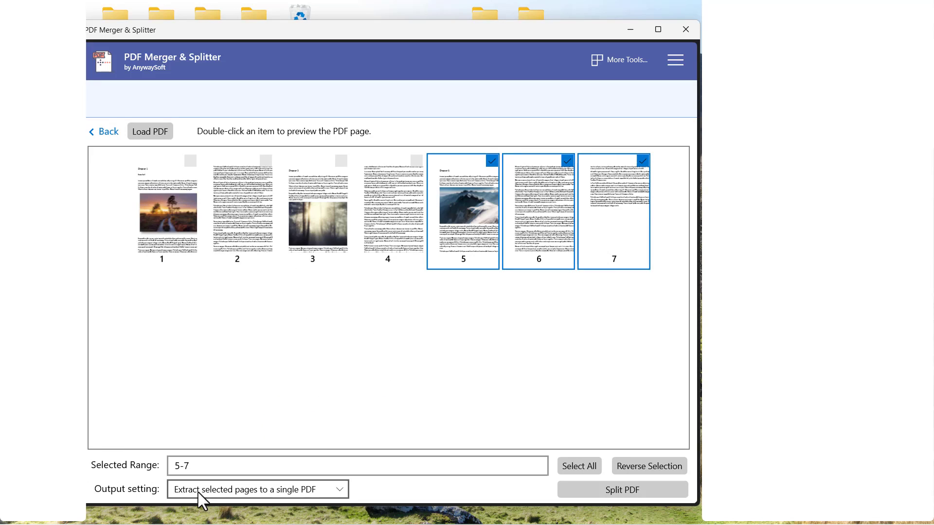
Set the output to 'Extract each selected page to a PDF' and select all pages 1-7.
left_click(257, 489)
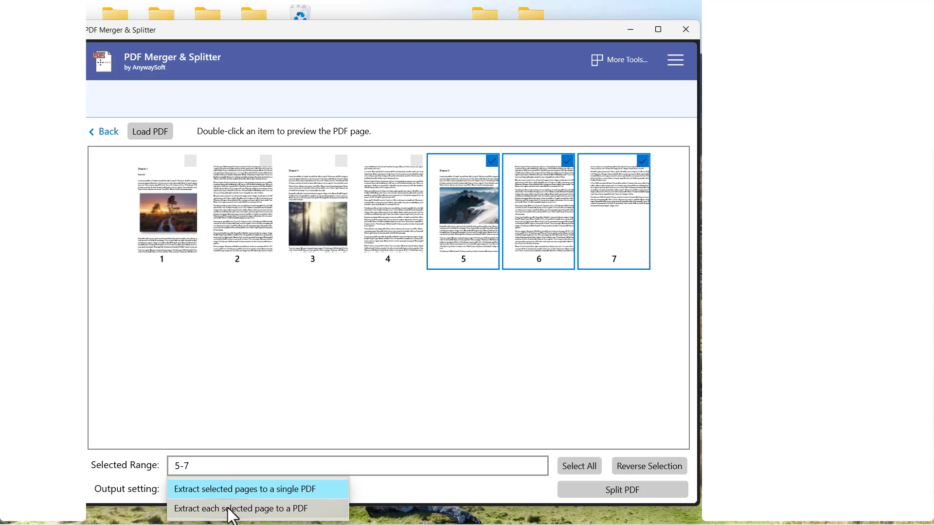
left_click(232, 509)
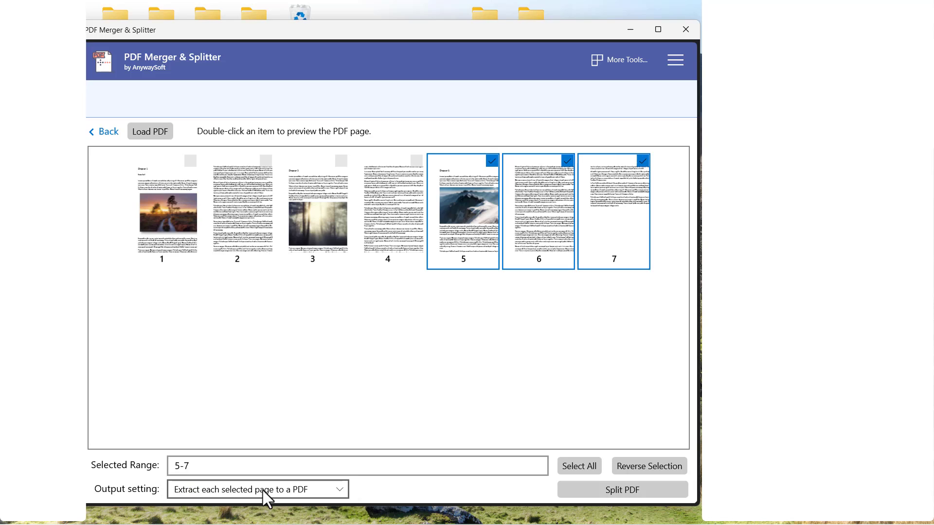
left_click(190, 160)
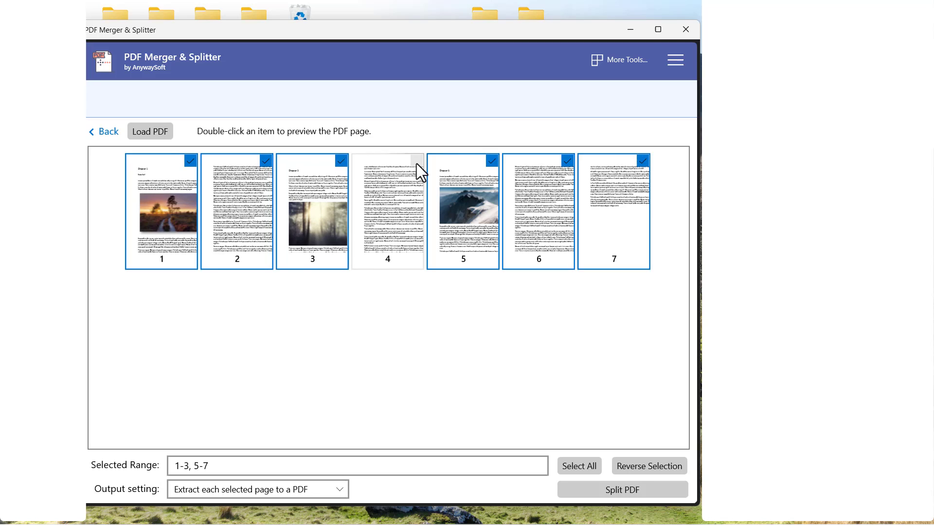
left_click(415, 160)
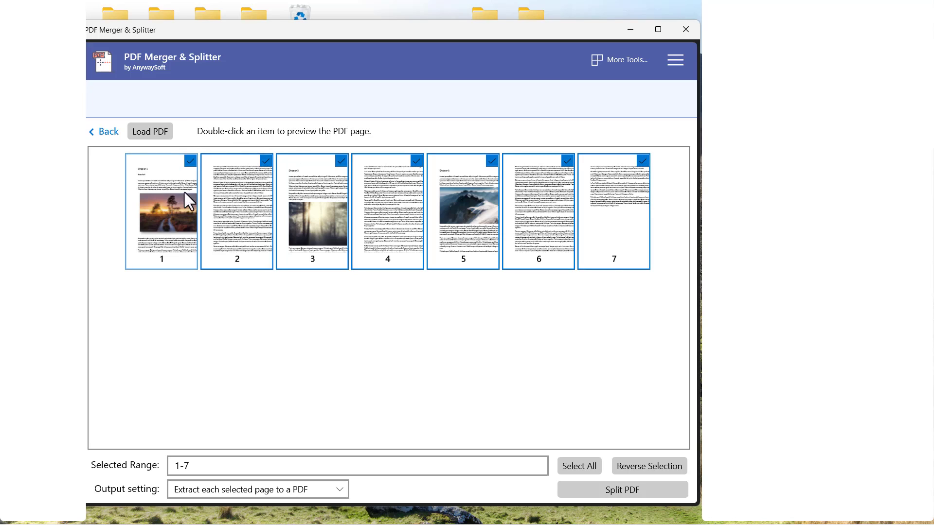
mouse_move(531, 330)
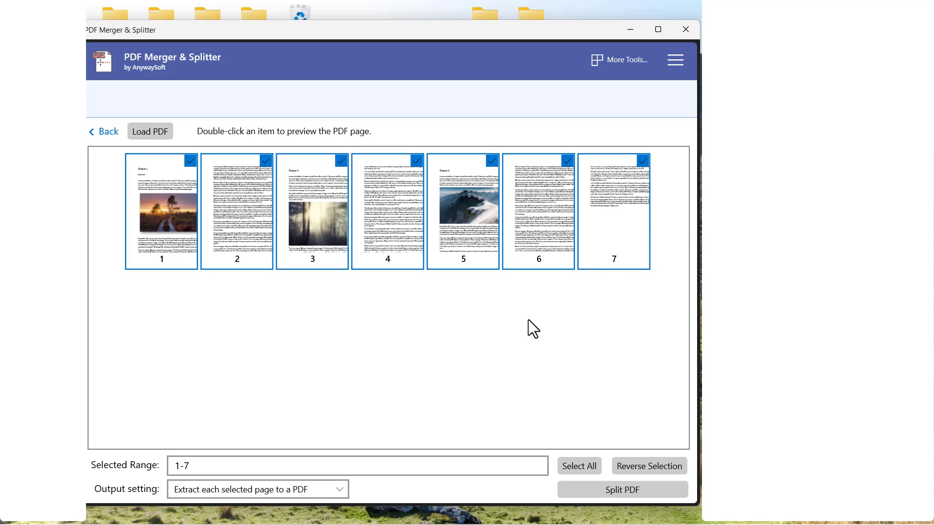